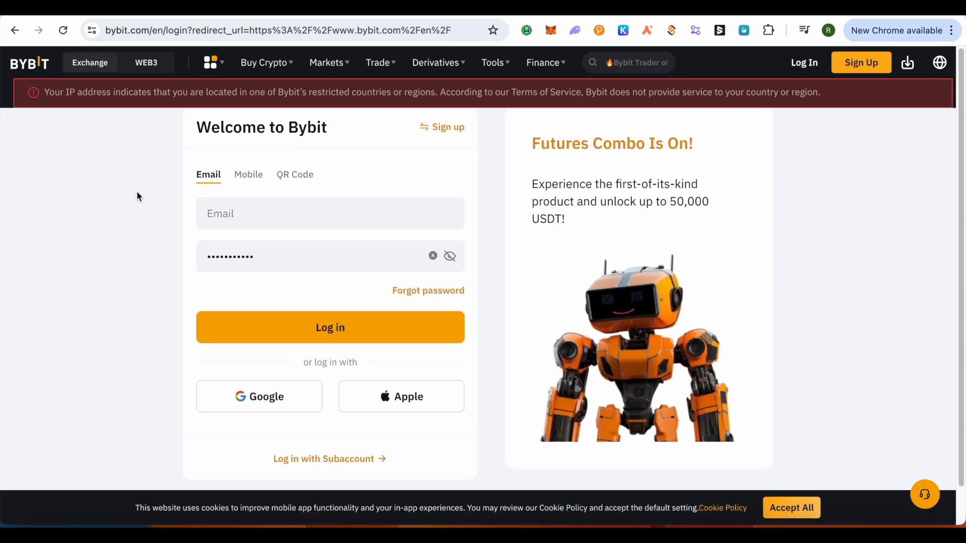
{"action": "mouse_move", "coordinate": [479, 171]}
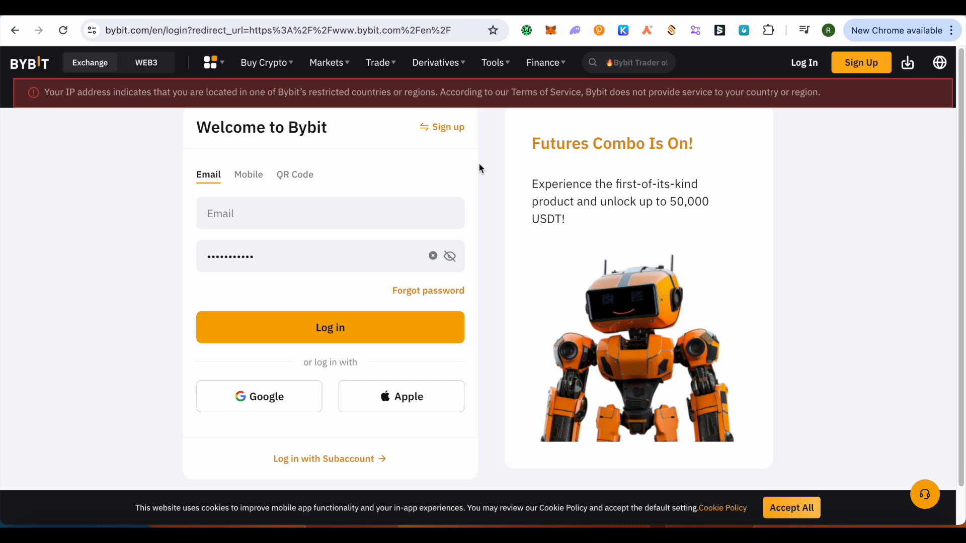
{"action": "mouse_move", "coordinate": [54, 138]}
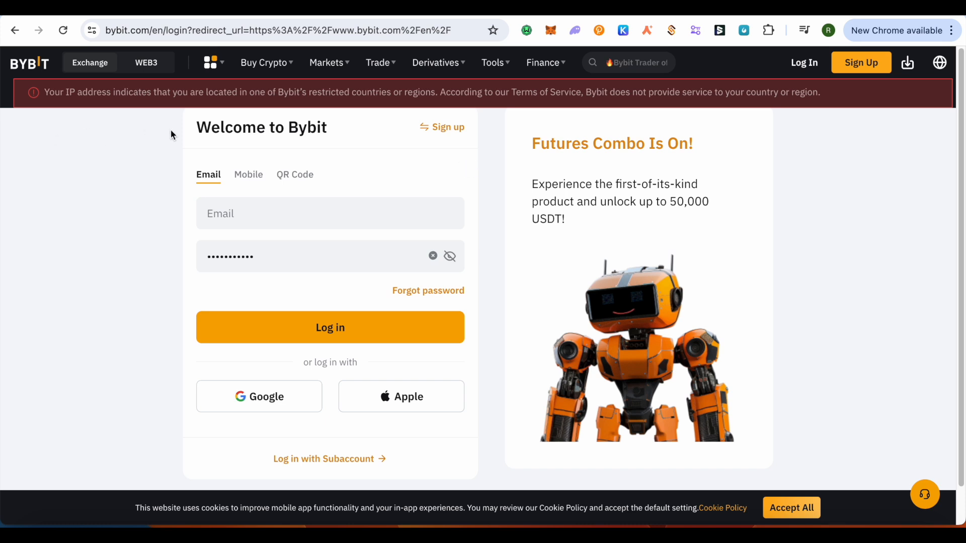
Reveal the Promotions and Learn menu with Rewards Hub among its entries
{"action": "left_click", "coordinate": [210, 62]}
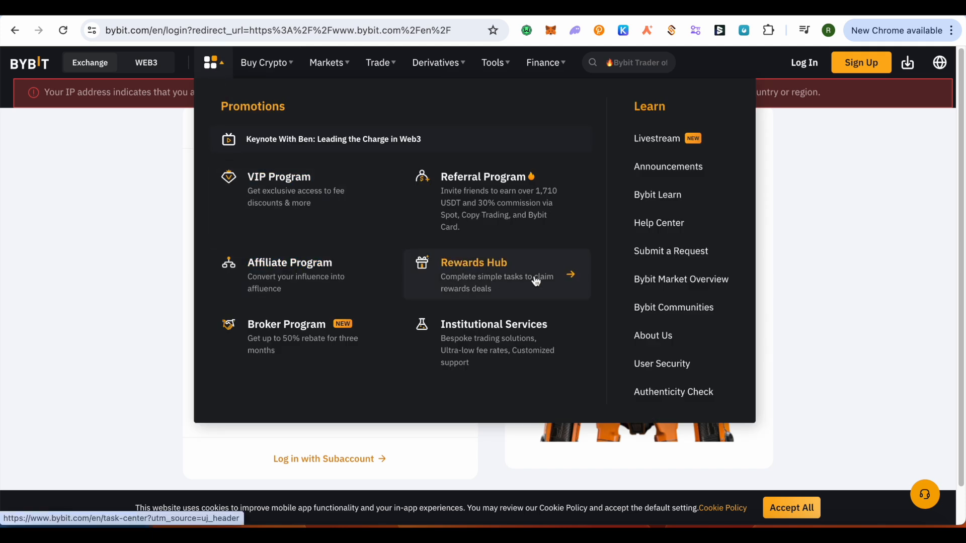
{"action": "mouse_move", "coordinate": [527, 281]}
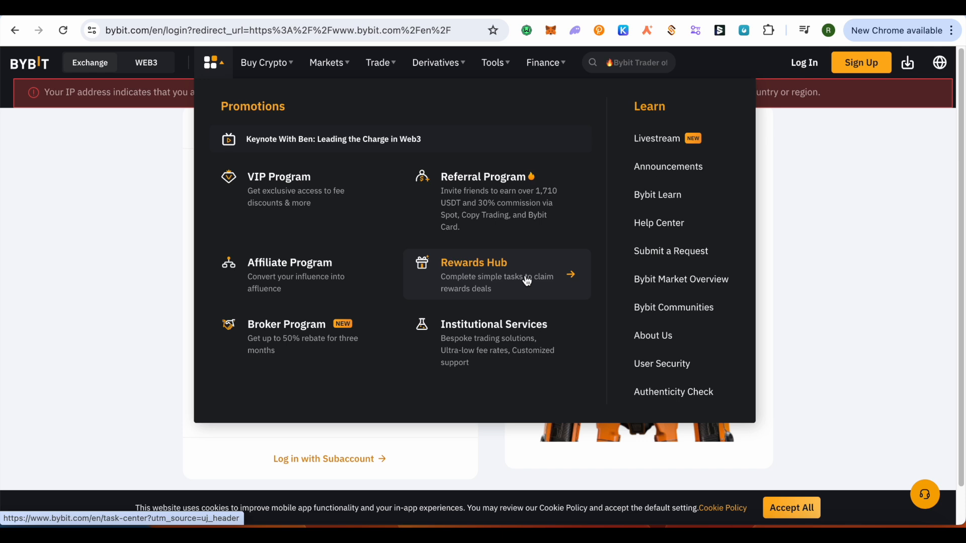